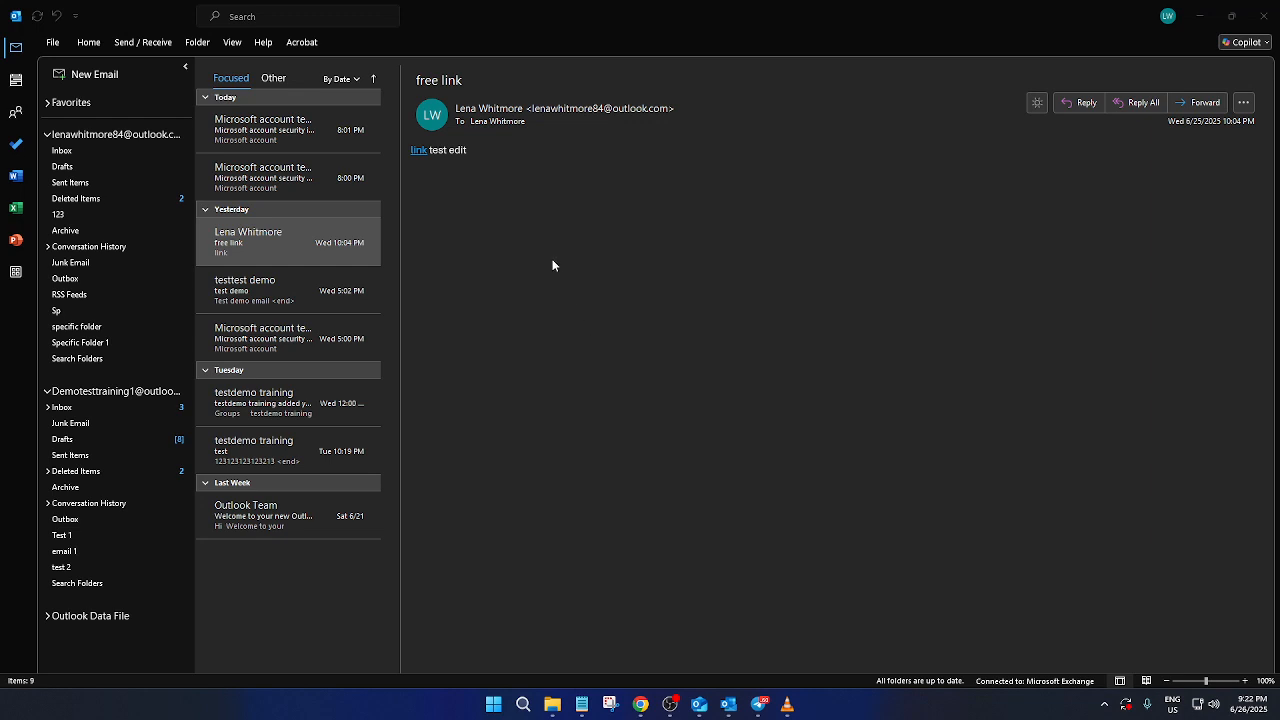
pyautogui.moveTo(434, 237)
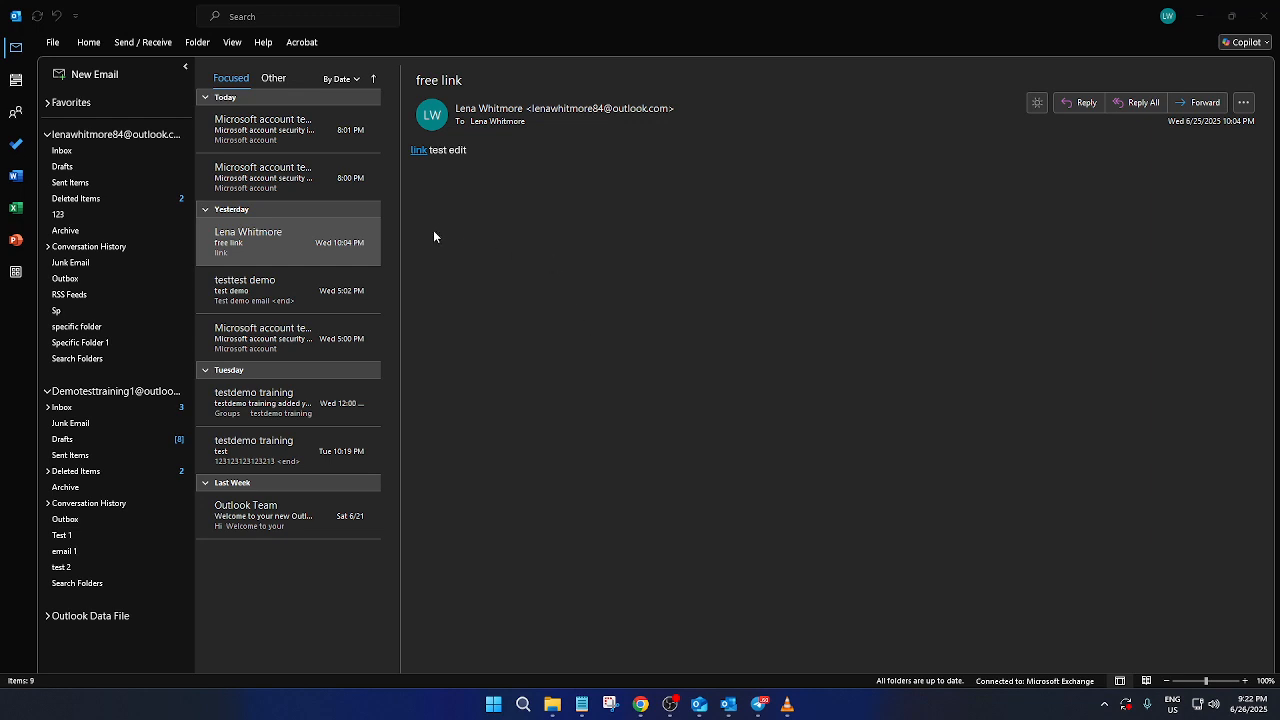
pyautogui.moveTo(390, 231)
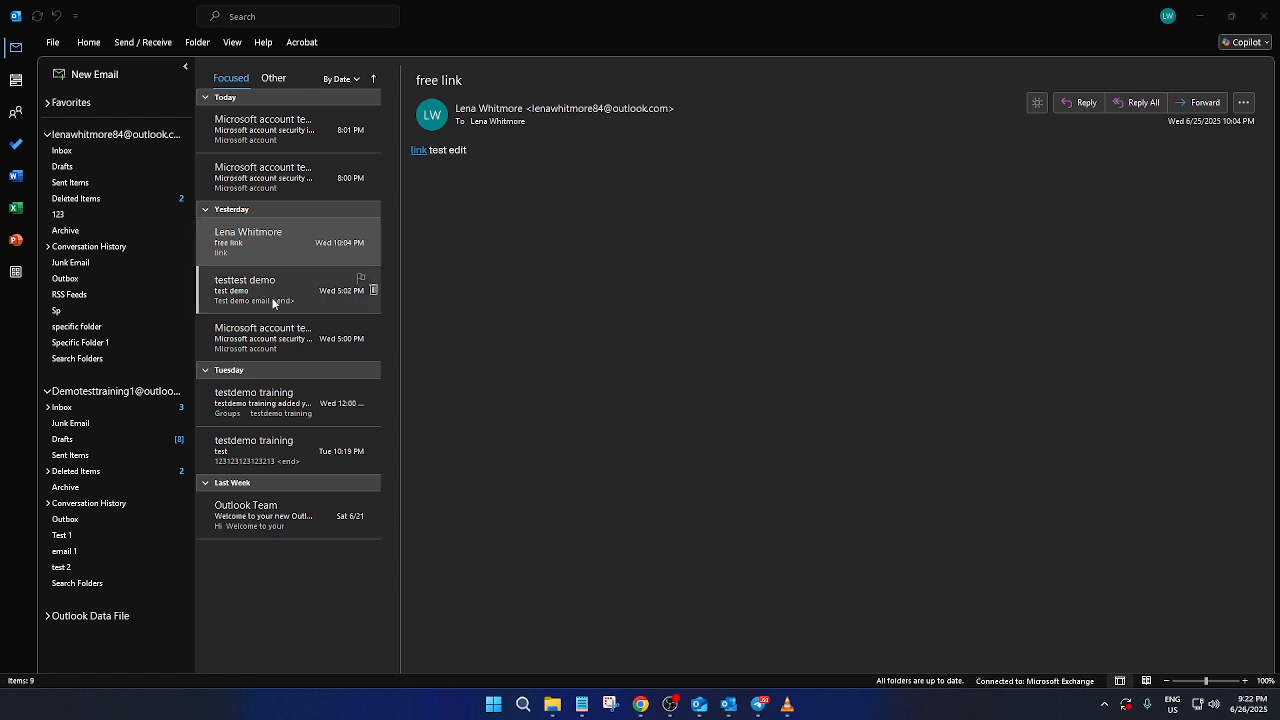
# Preview the 'test demo' email from testtest demo in the reading pane.
pyautogui.click(288, 290)
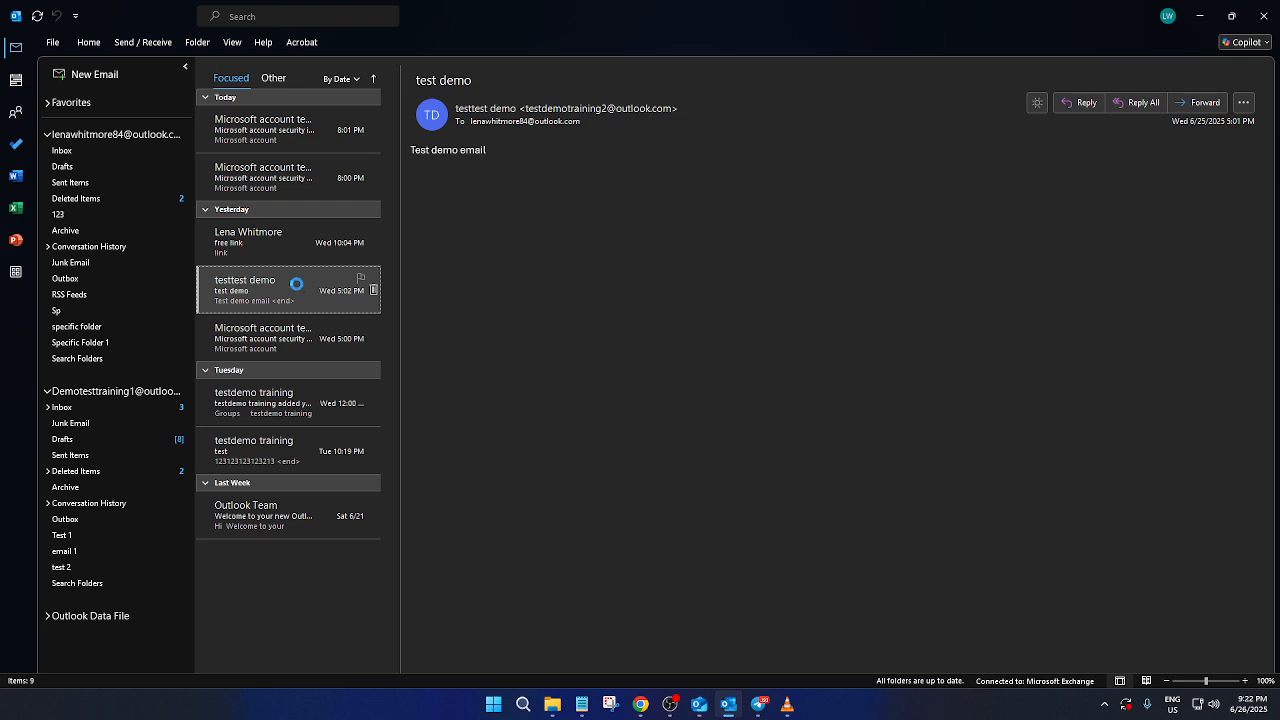
# Open the 'test demo' email from the inbox list in a separate message window.
pyautogui.doubleClick(255, 290)
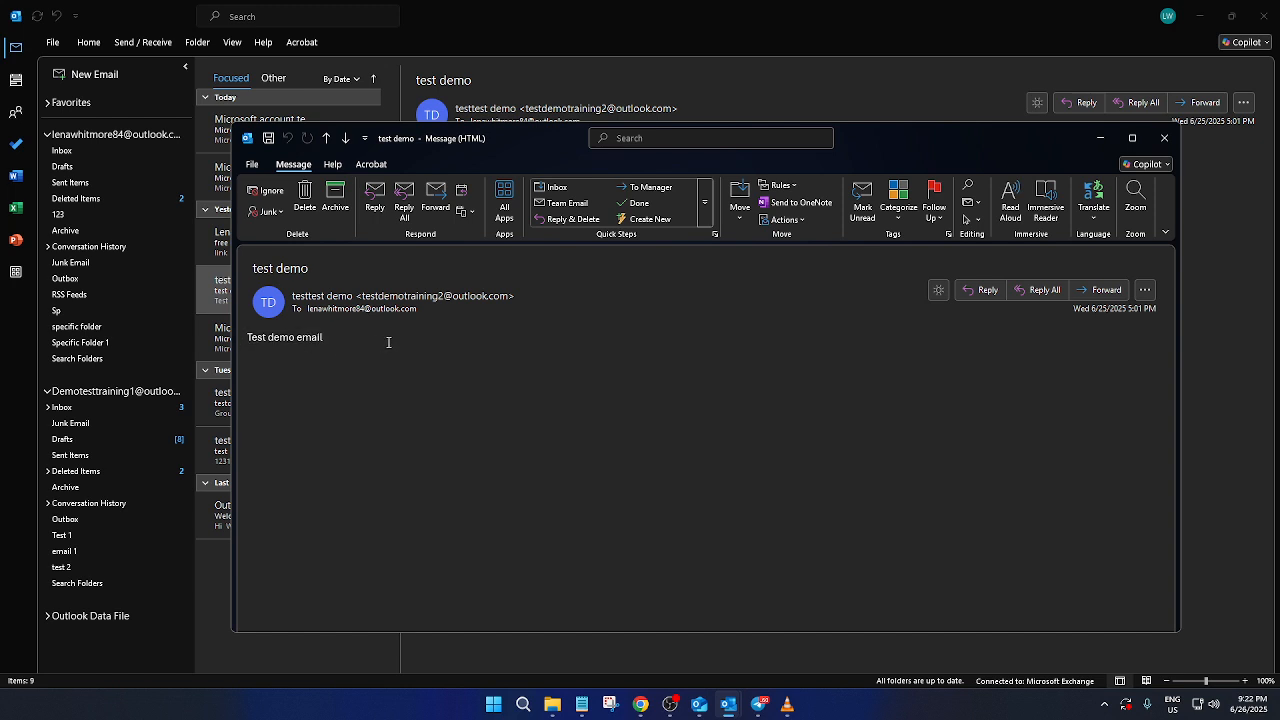
pyautogui.moveTo(400, 343)
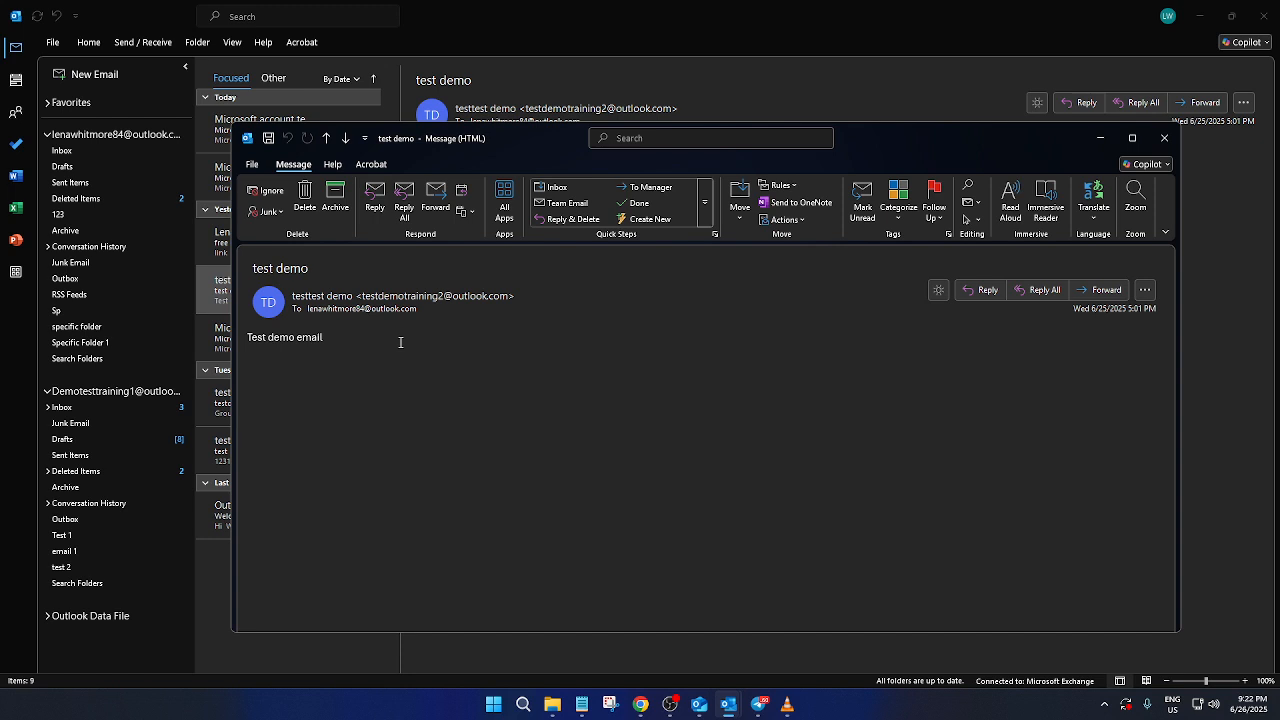
pyautogui.moveTo(800, 293)
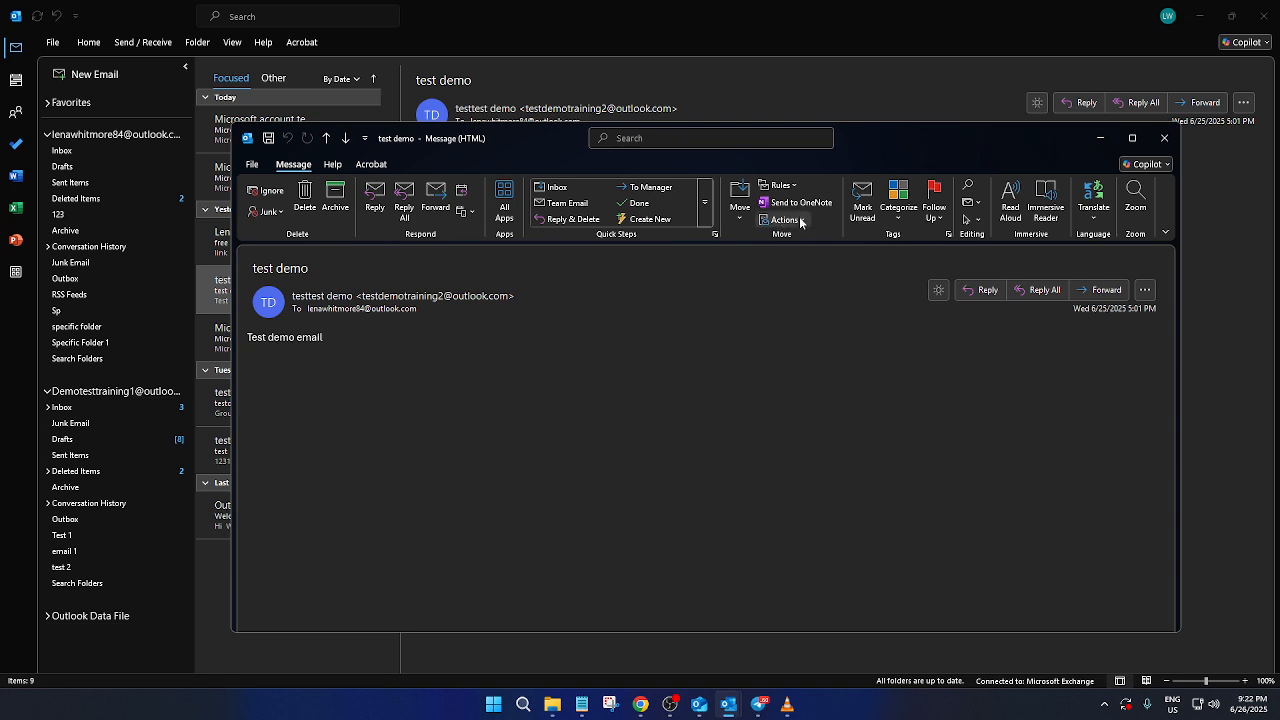
pyautogui.moveTo(787, 220)
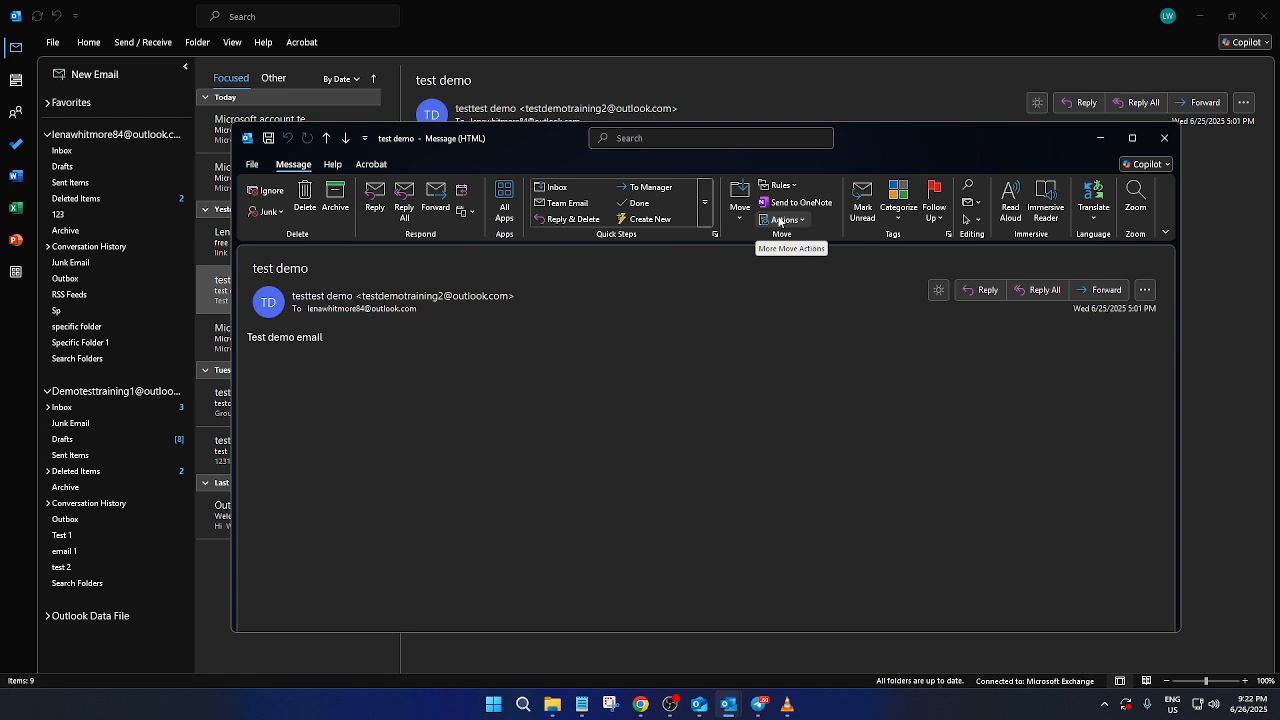
pyautogui.moveTo(789, 224)
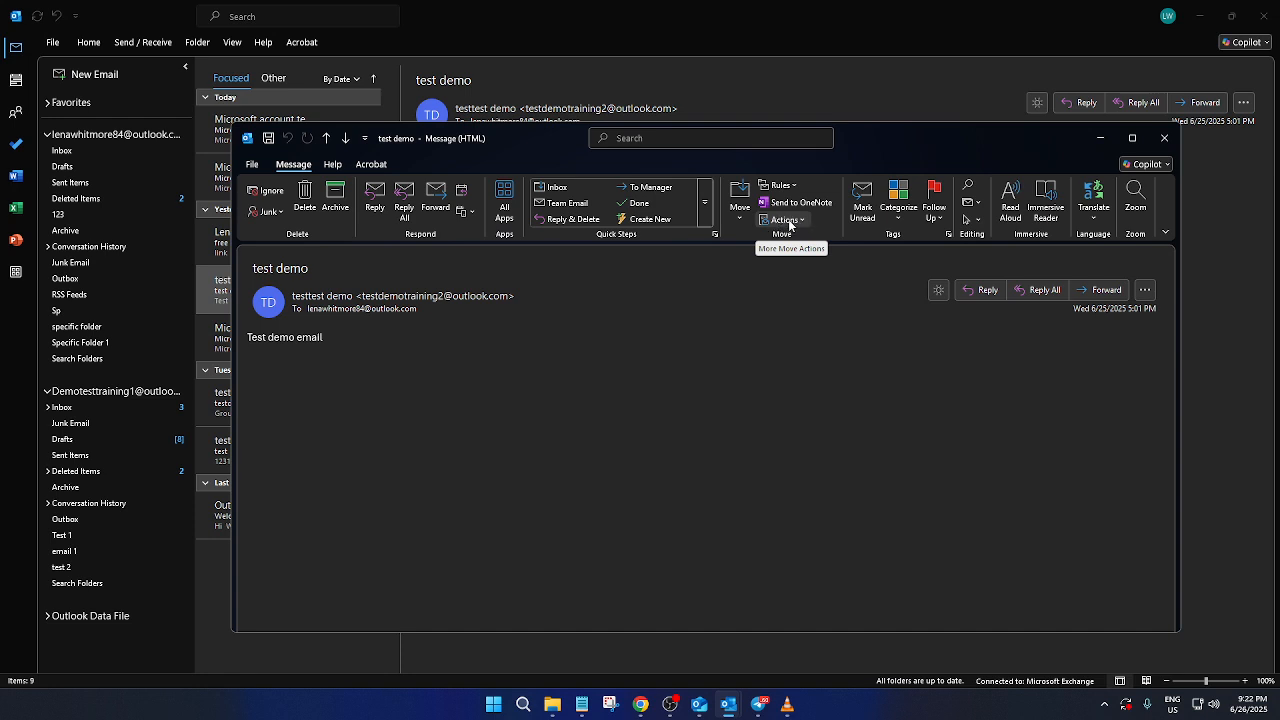
pyautogui.moveTo(797, 224)
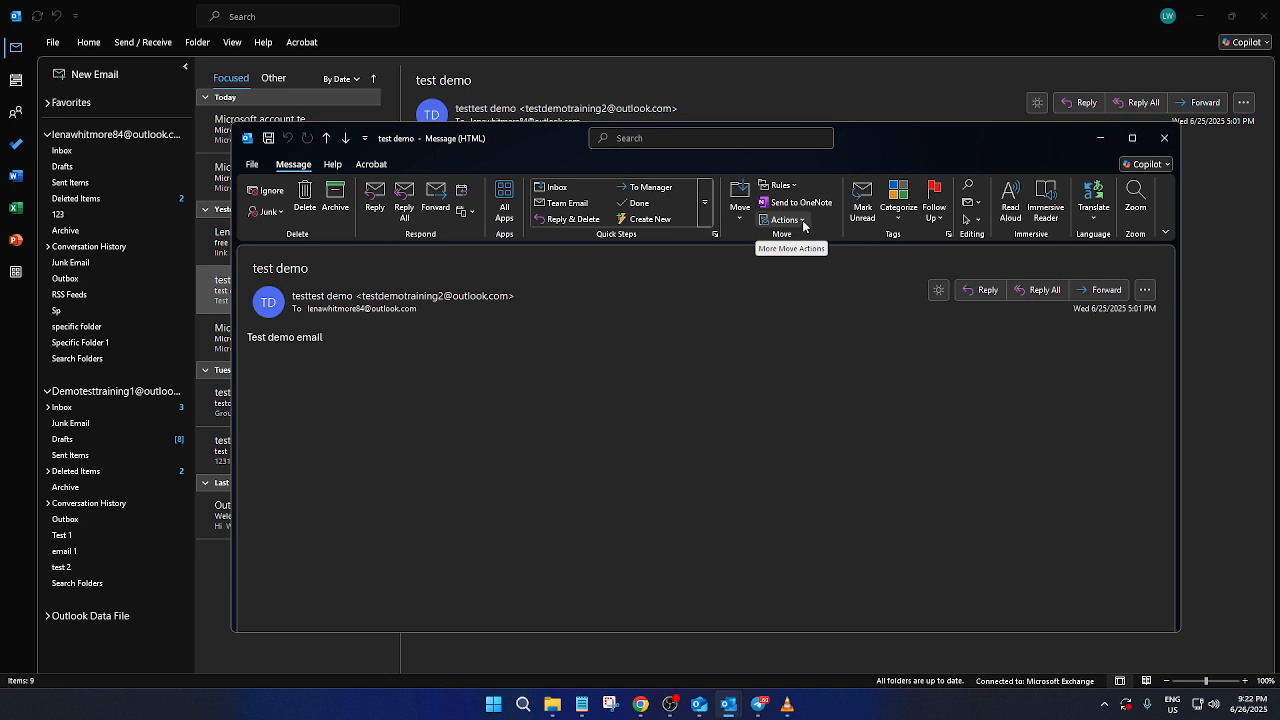
# Choose Edit Message from the message's Actions menu to unlock the body.
pyautogui.click(784, 220)
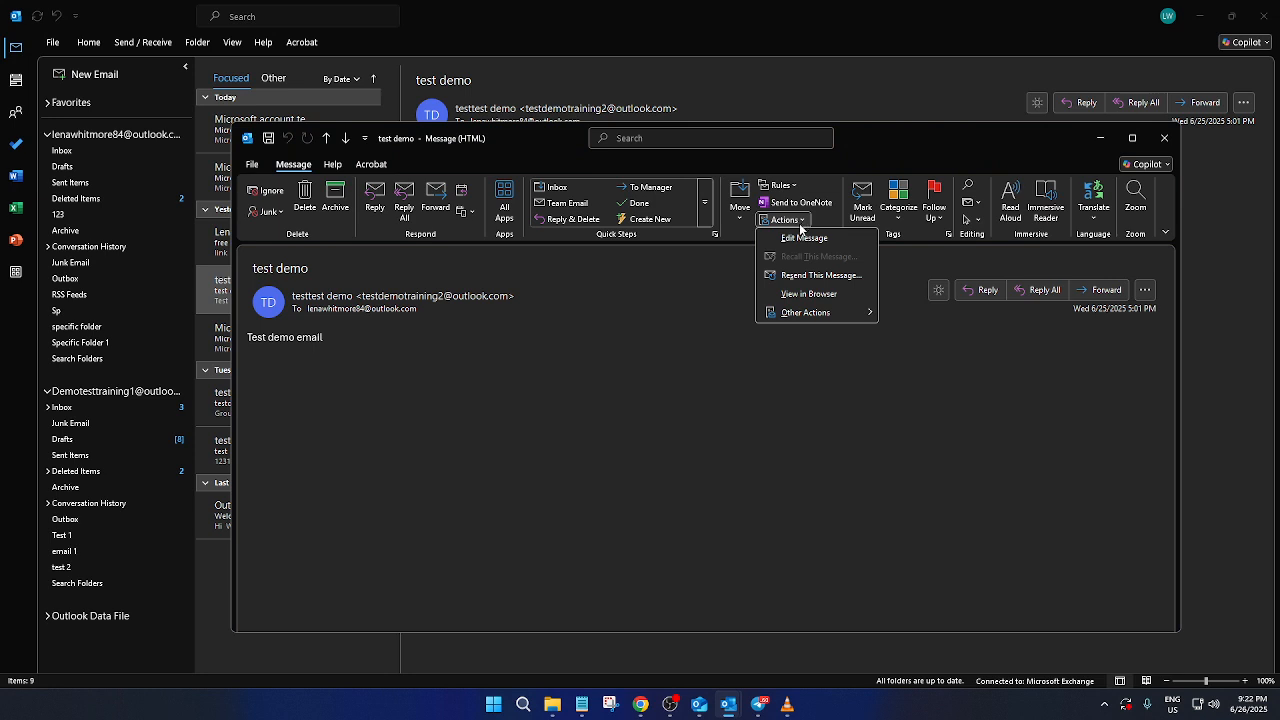
pyautogui.moveTo(805, 238)
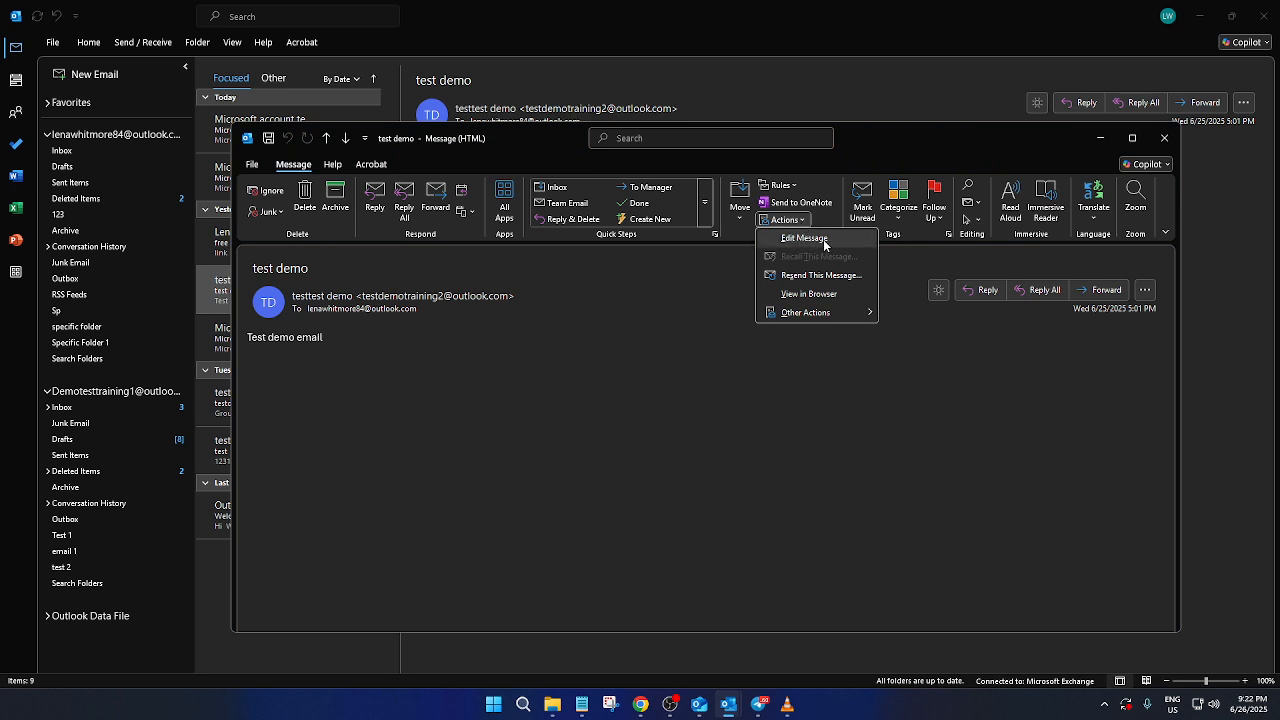
pyautogui.click(805, 238)
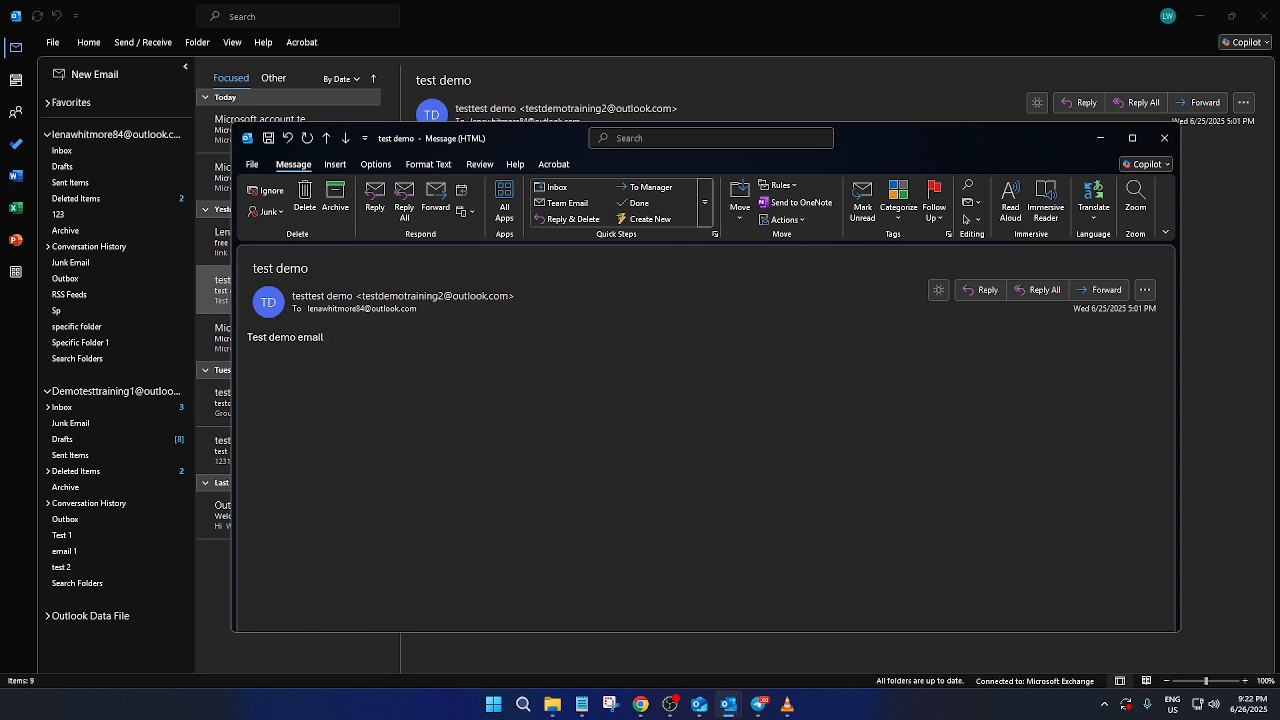
# Type the body so it reads 'Test demo email - test action modify then save'.
pyautogui.write('test')
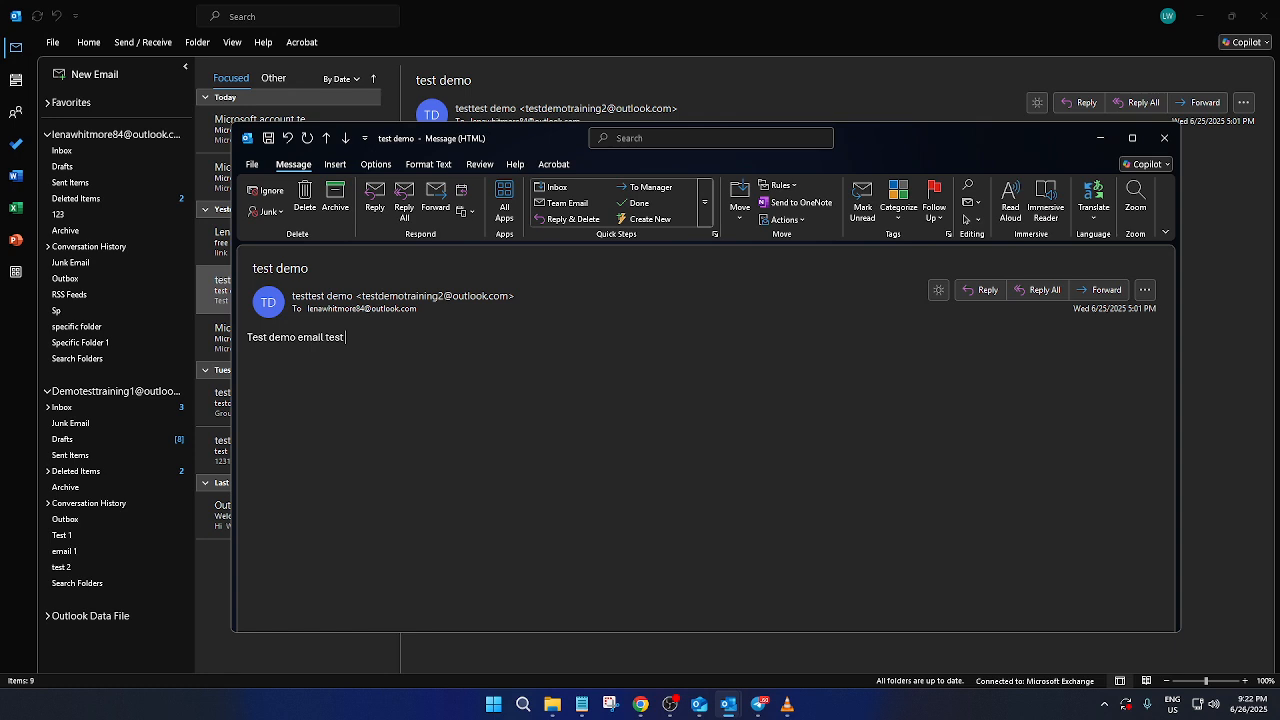
pyautogui.write('acl')
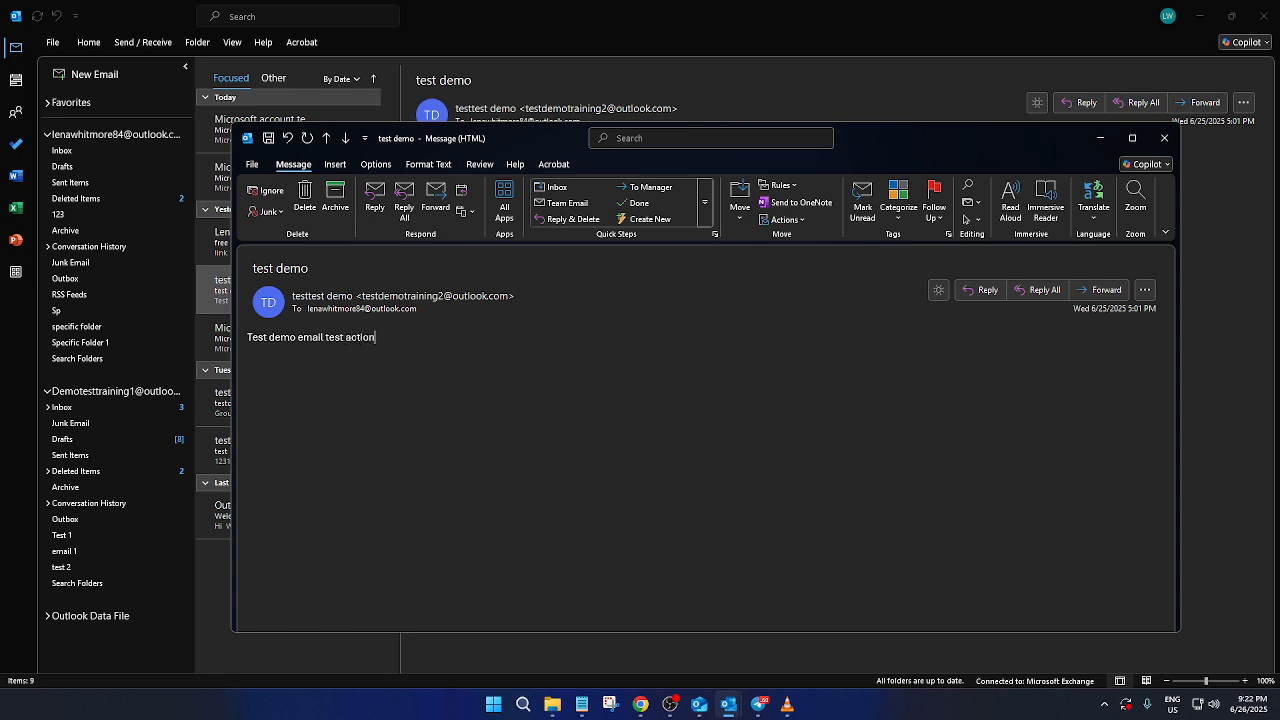
pyautogui.write('the')
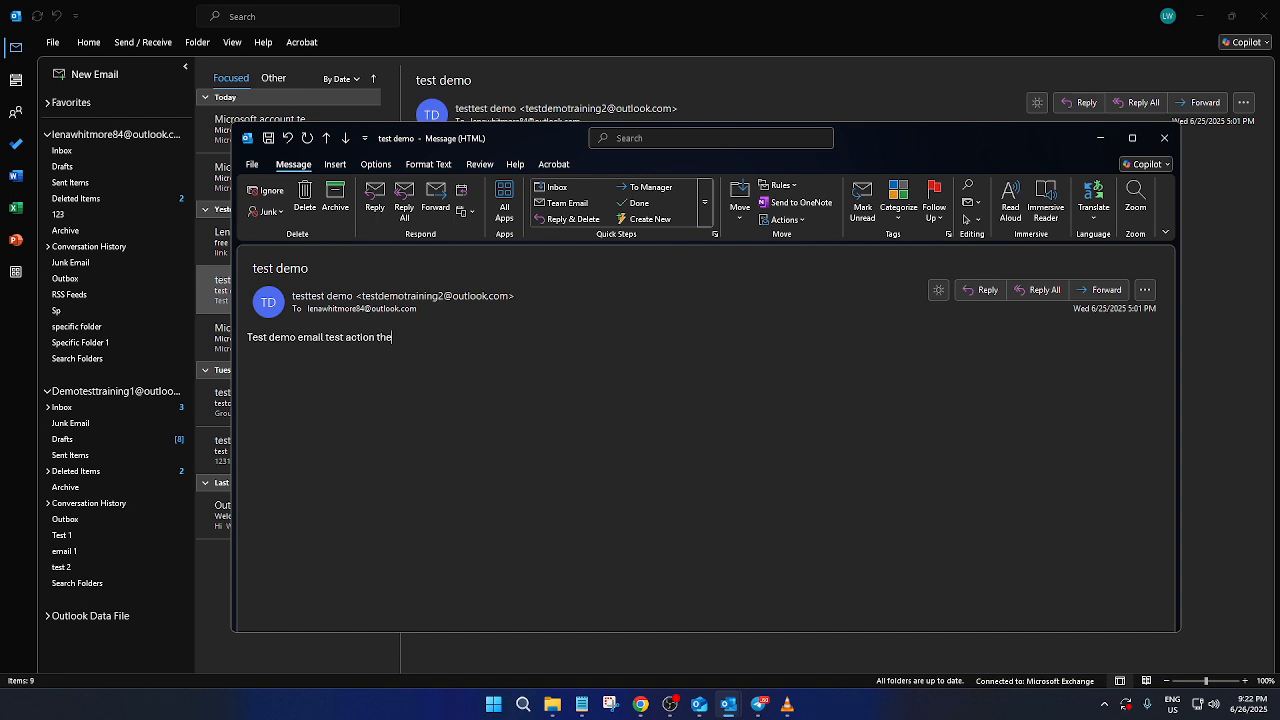
pyautogui.write('then save')
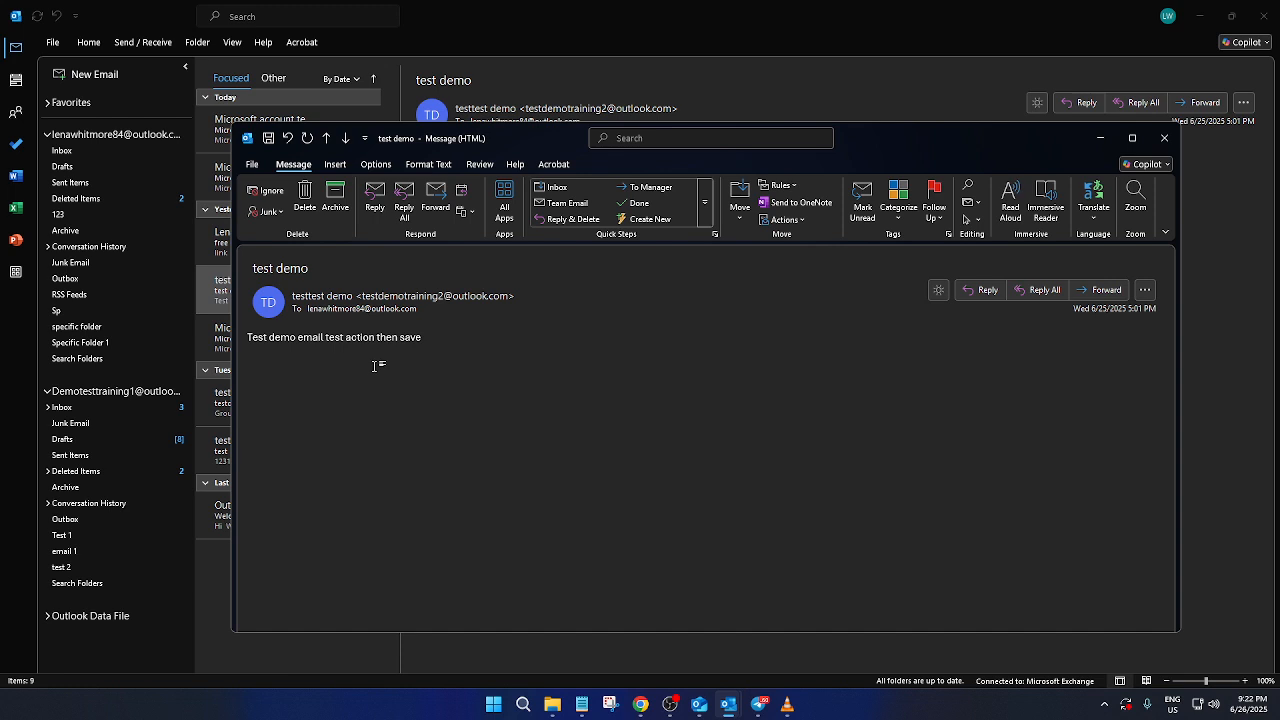
pyautogui.click(390, 337)
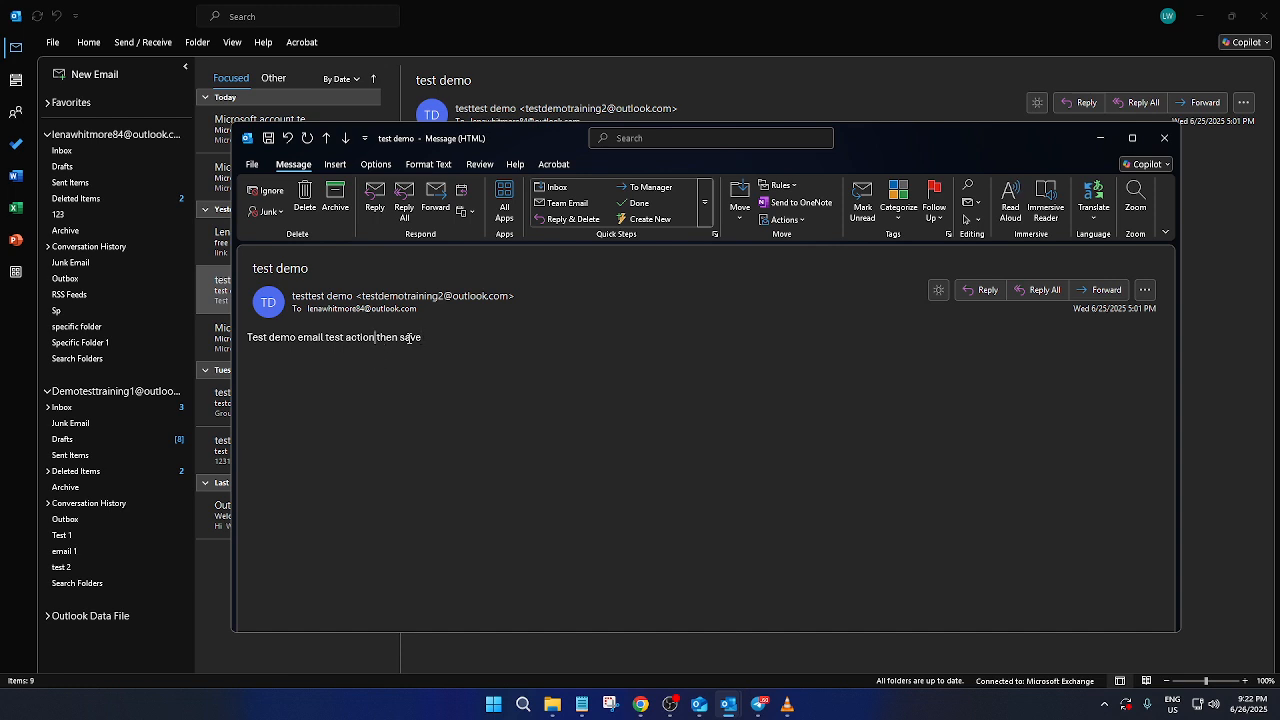
pyautogui.write('modify')
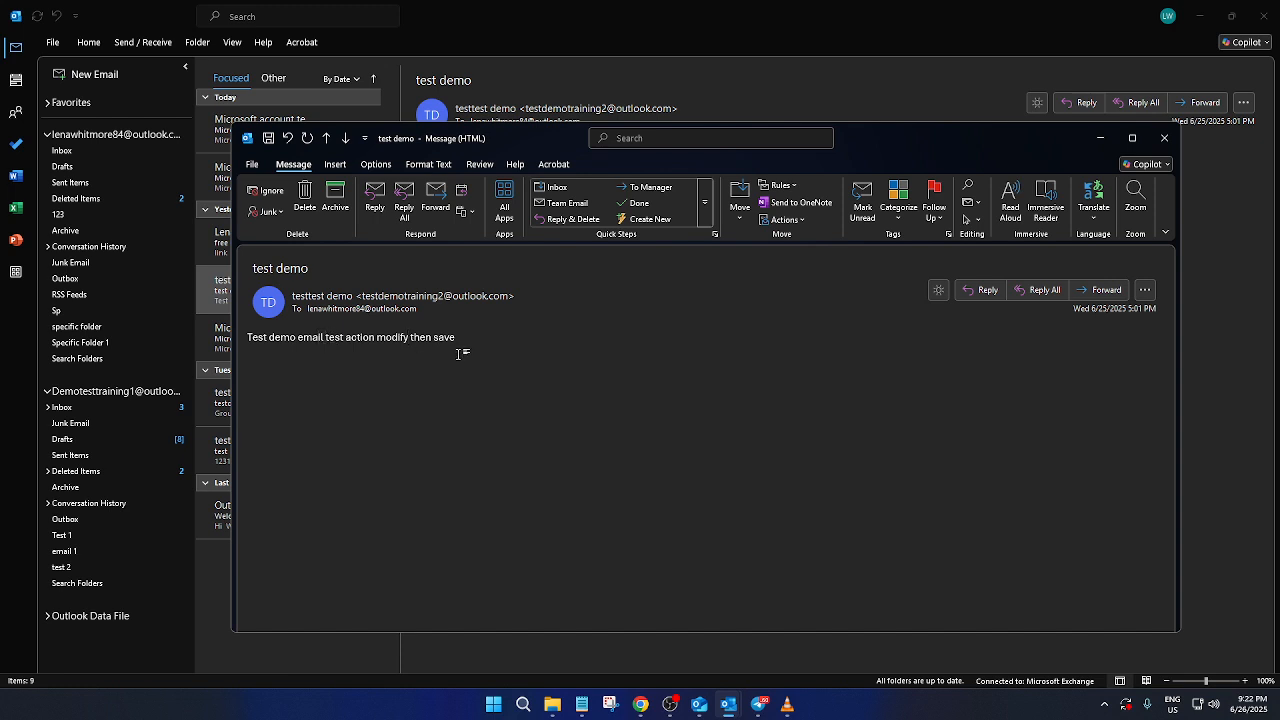
pyautogui.write('-')
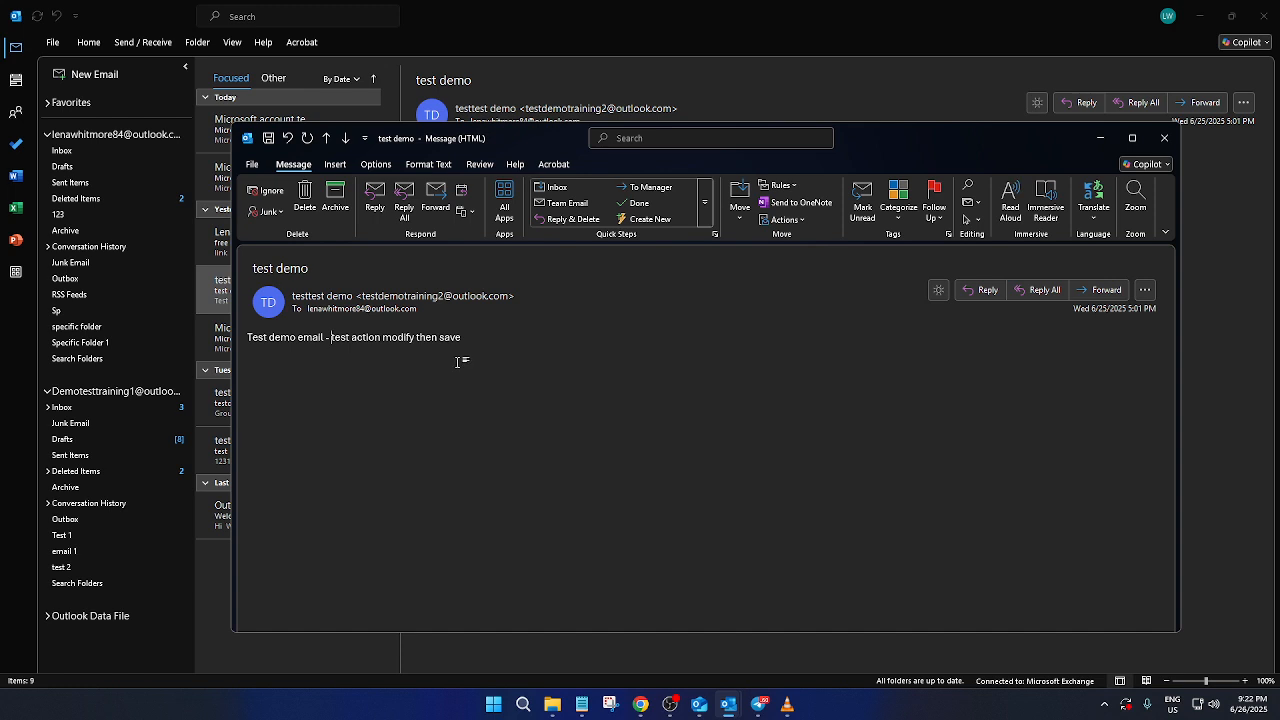
pyautogui.moveTo(535, 333)
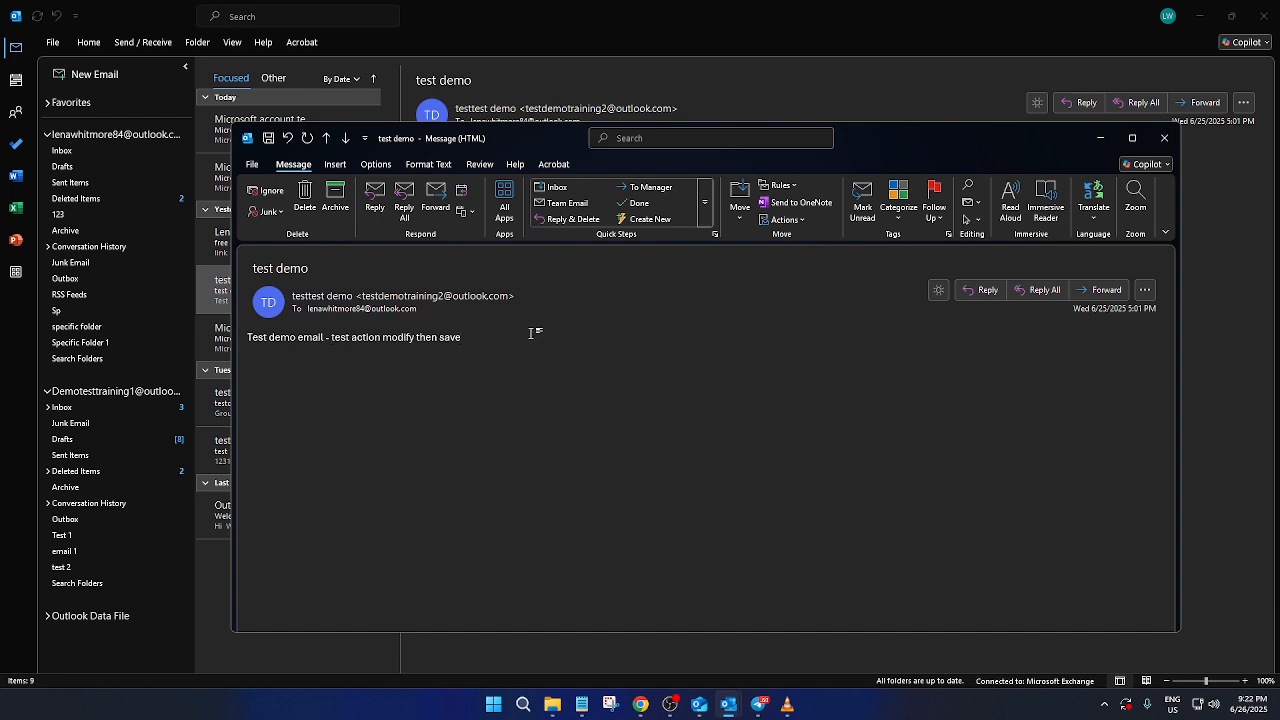
pyautogui.moveTo(410, 373)
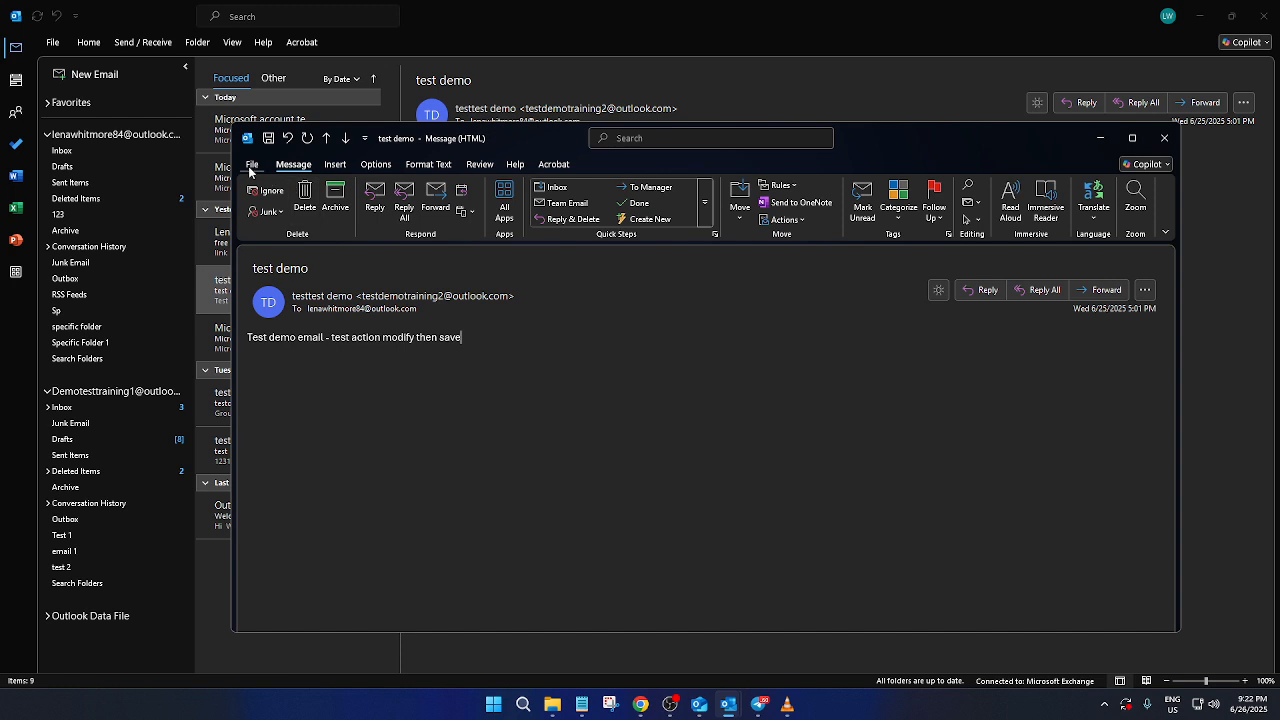
pyautogui.moveTo(528, 312)
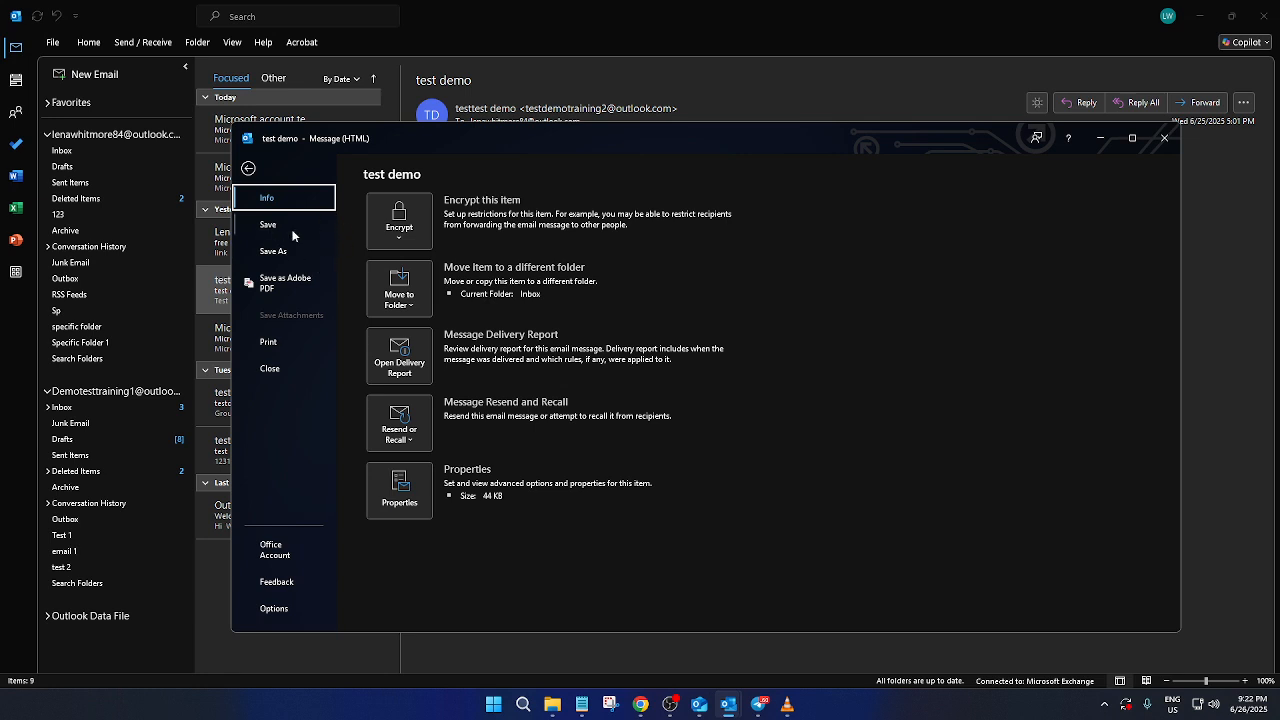
pyautogui.moveTo(276, 234)
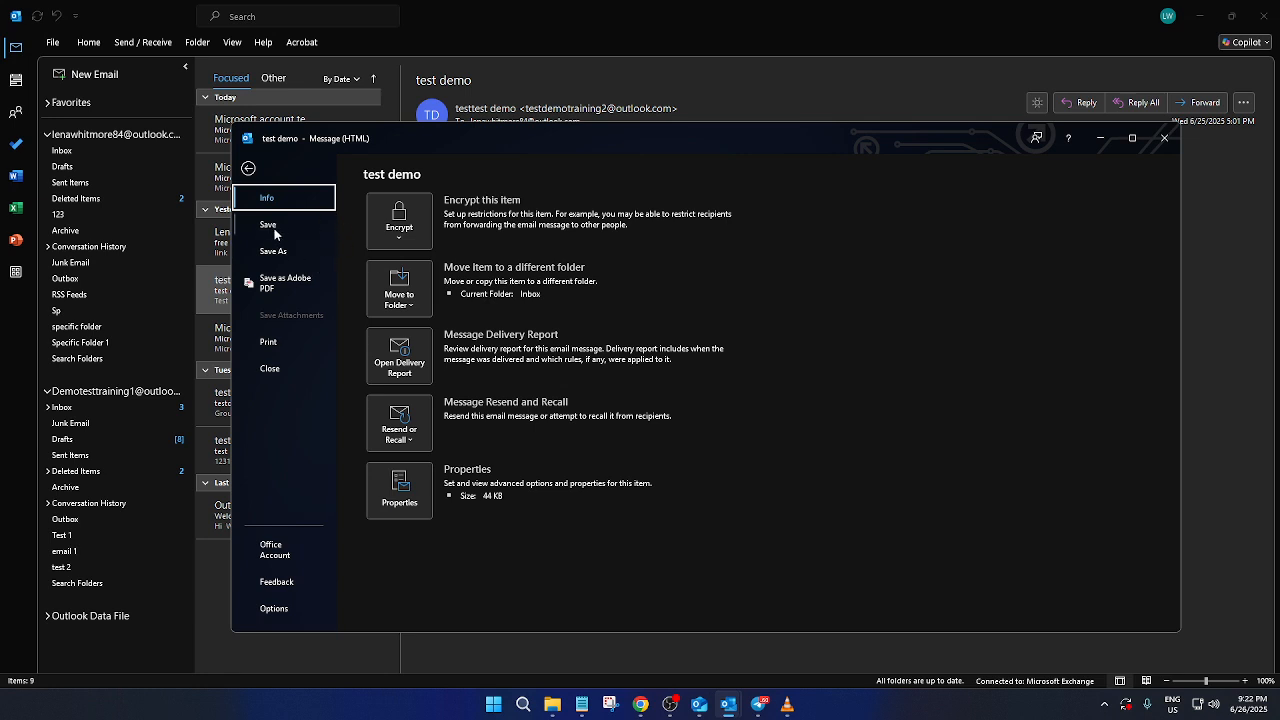
# Save the edited message through the File backstage Save command.
pyautogui.click(268, 227)
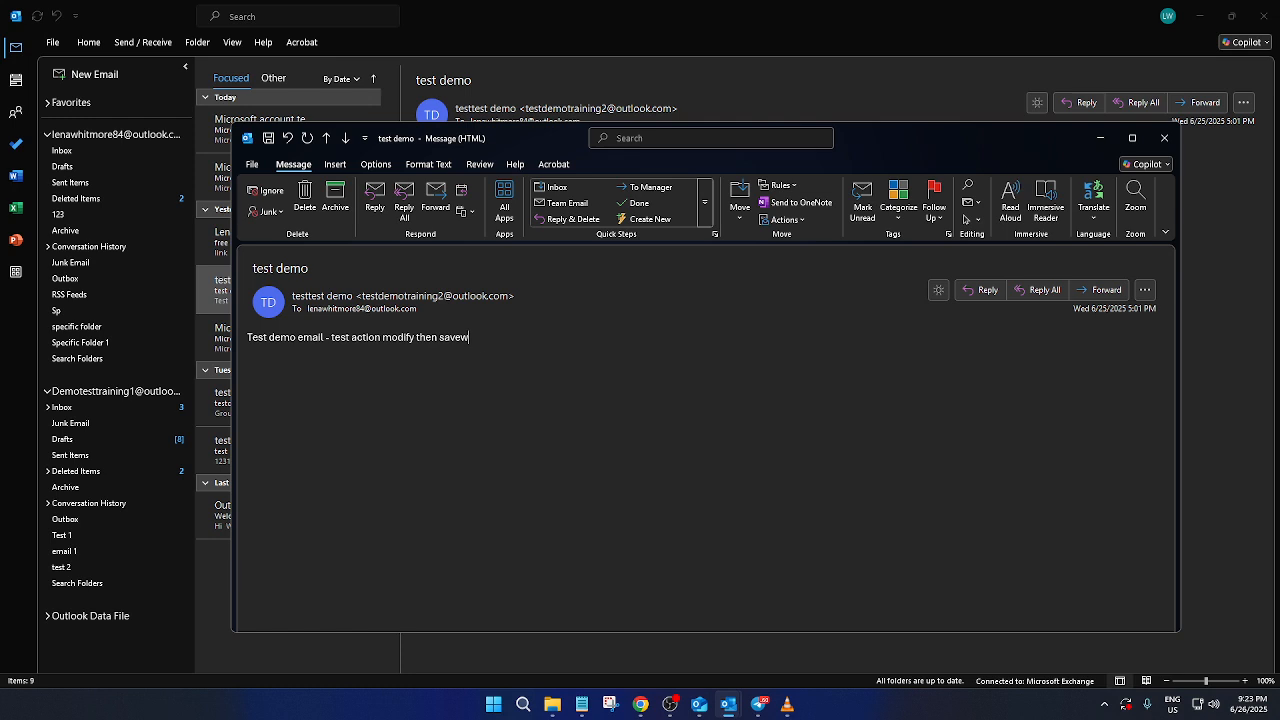
# Delete the stray trailing 'w' and close the message window.
pyautogui.press('BackSpace')
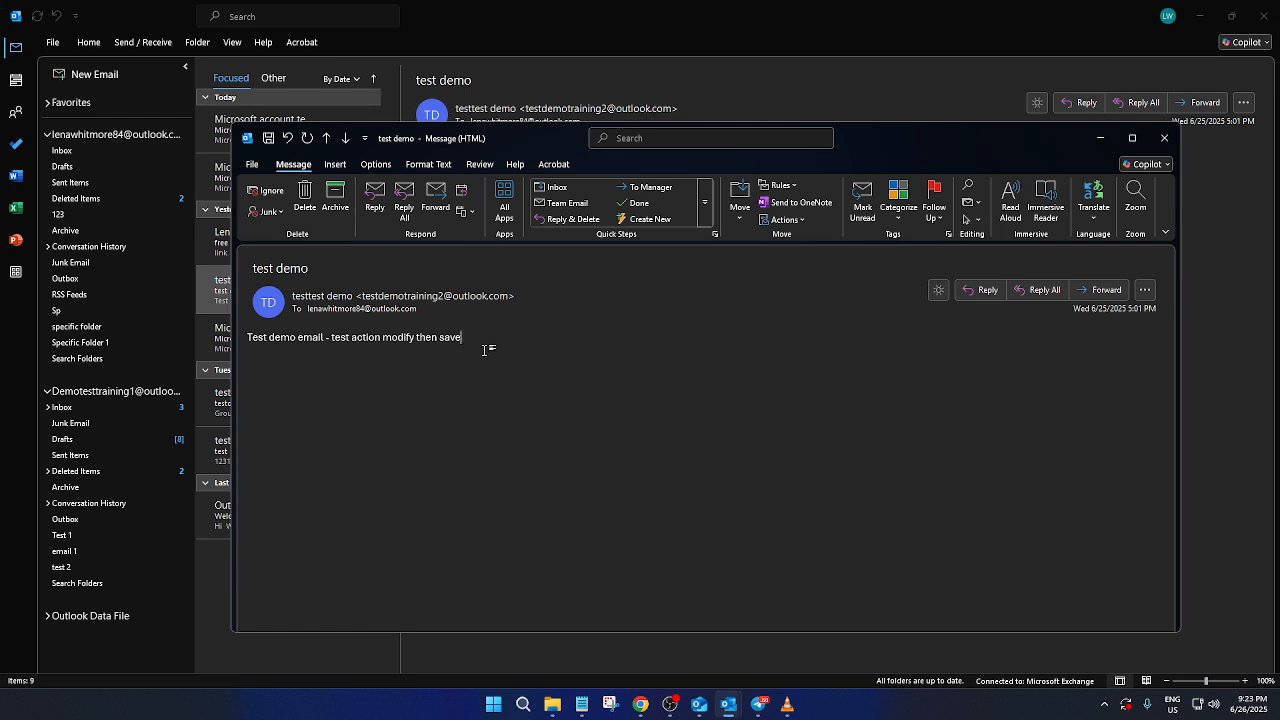
pyautogui.moveTo(487, 371)
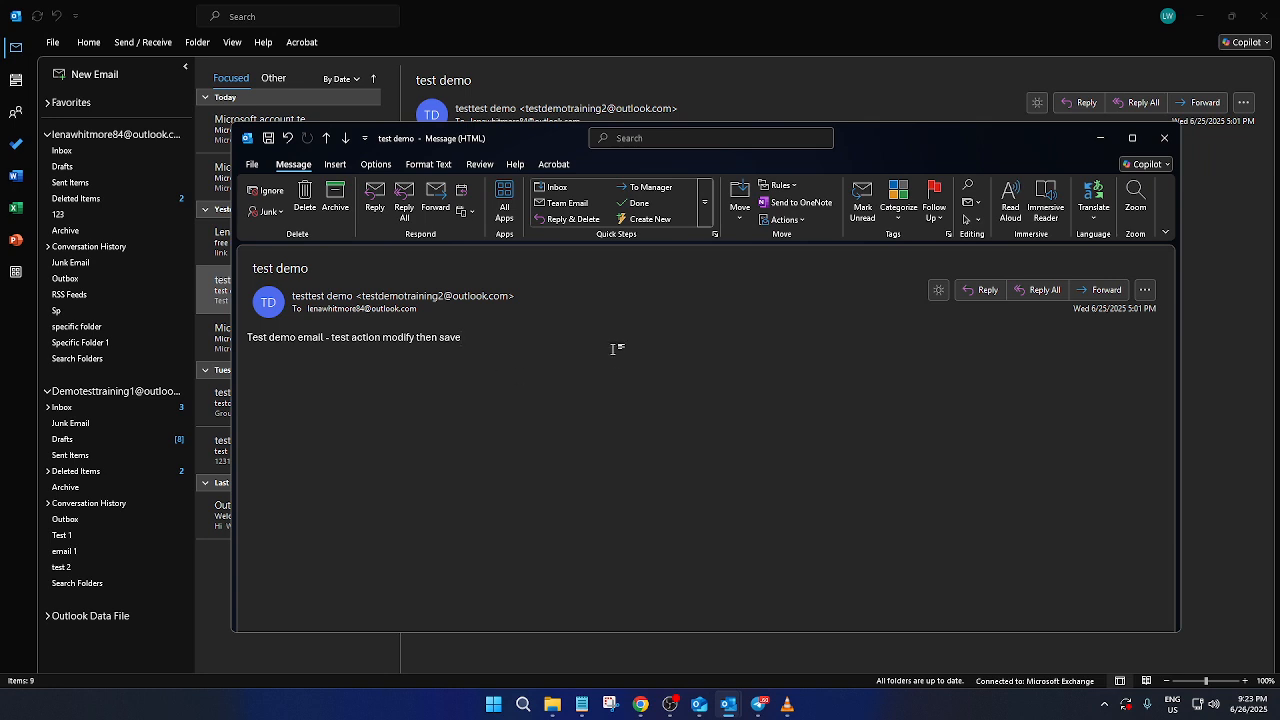
pyautogui.moveTo(1050, 239)
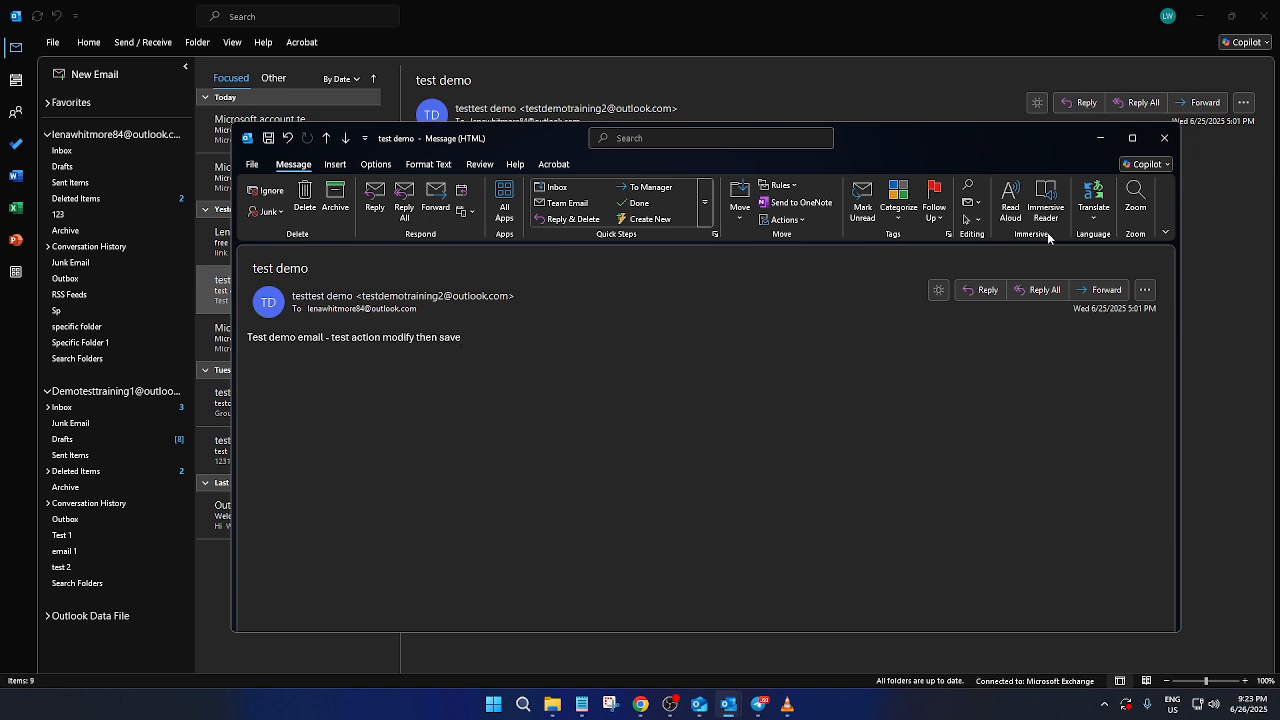
pyautogui.moveTo(768, 375)
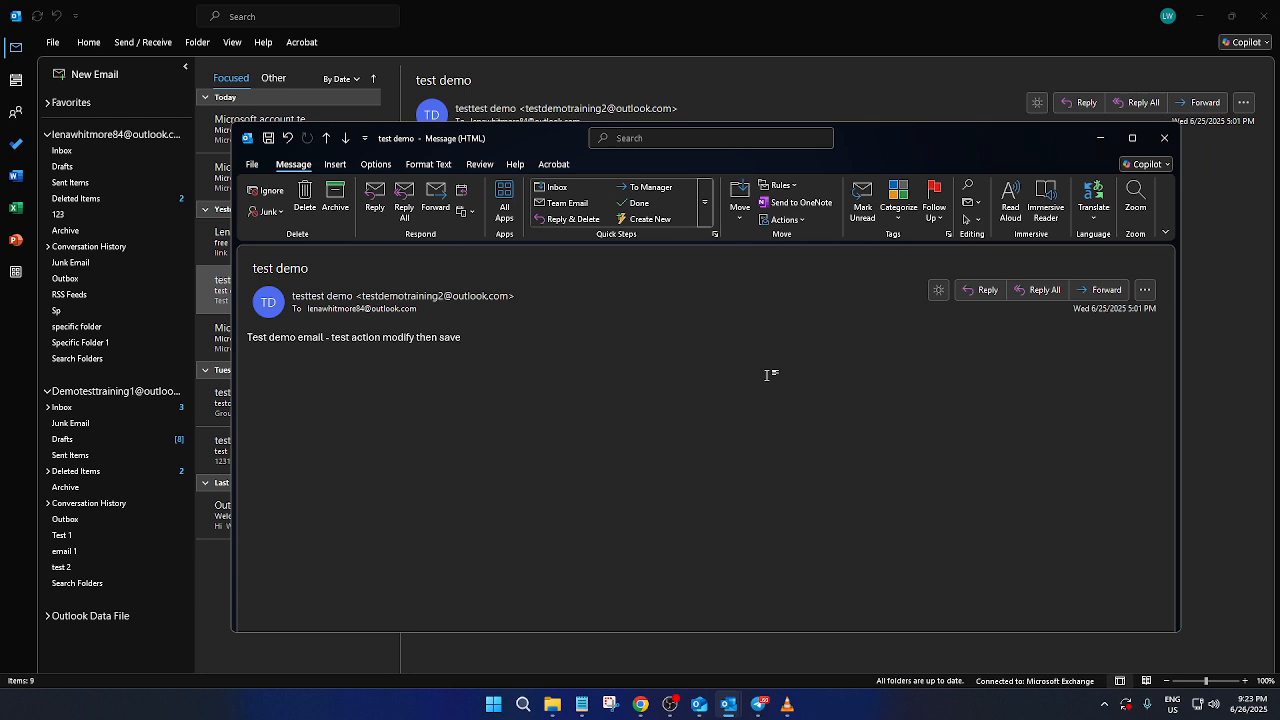
pyautogui.click(1164, 138)
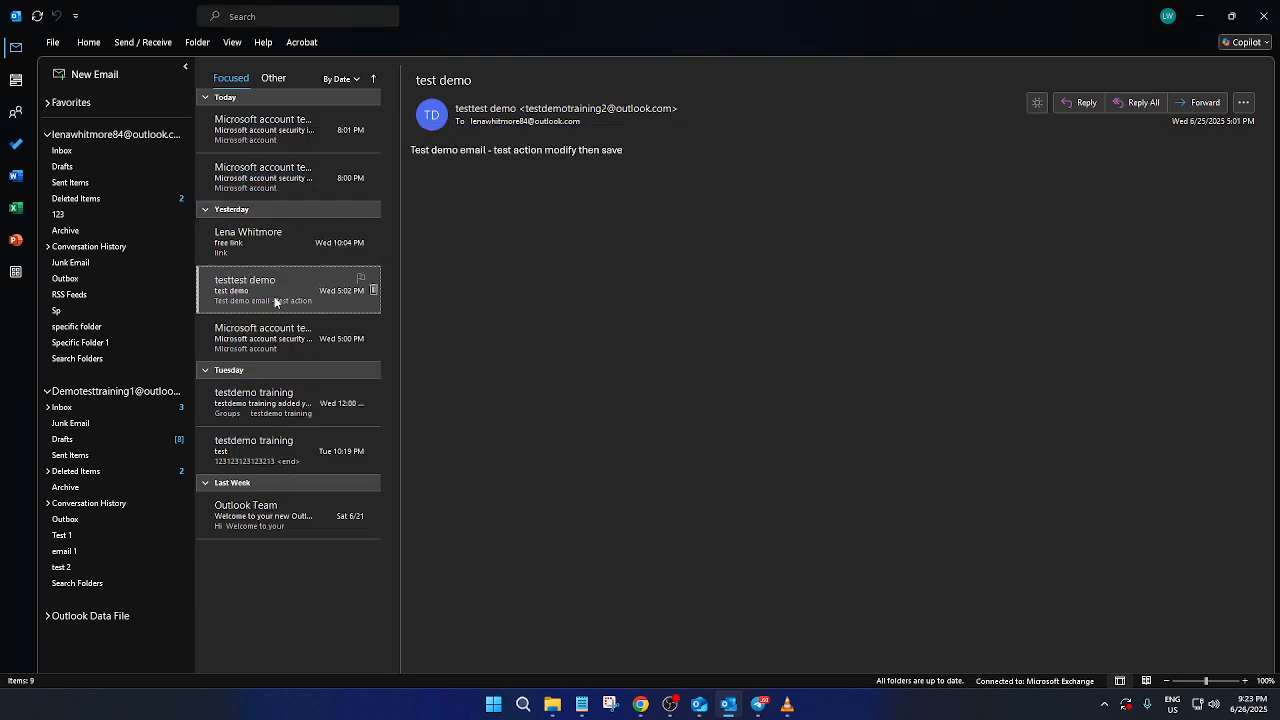
# Reopen the email and select body text to confirm it reads '…modify then save'.
pyautogui.doubleClick(263, 289)
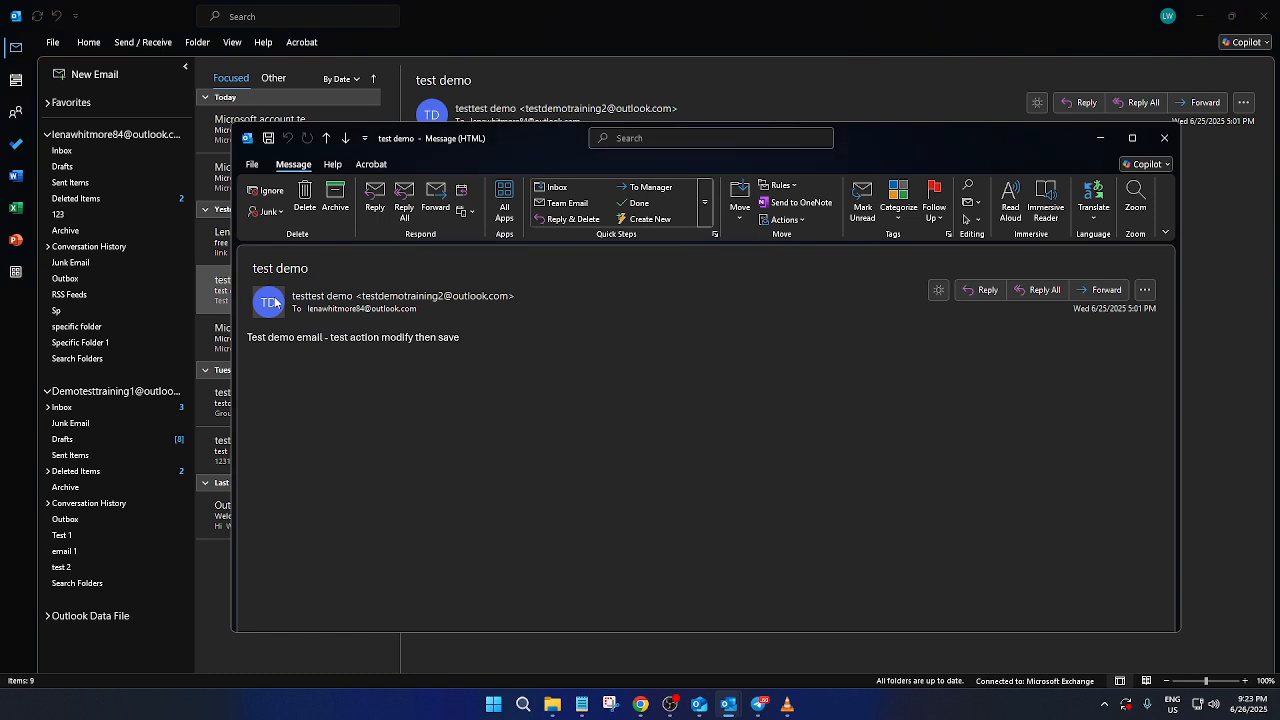
pyautogui.doubleClick(427, 337)
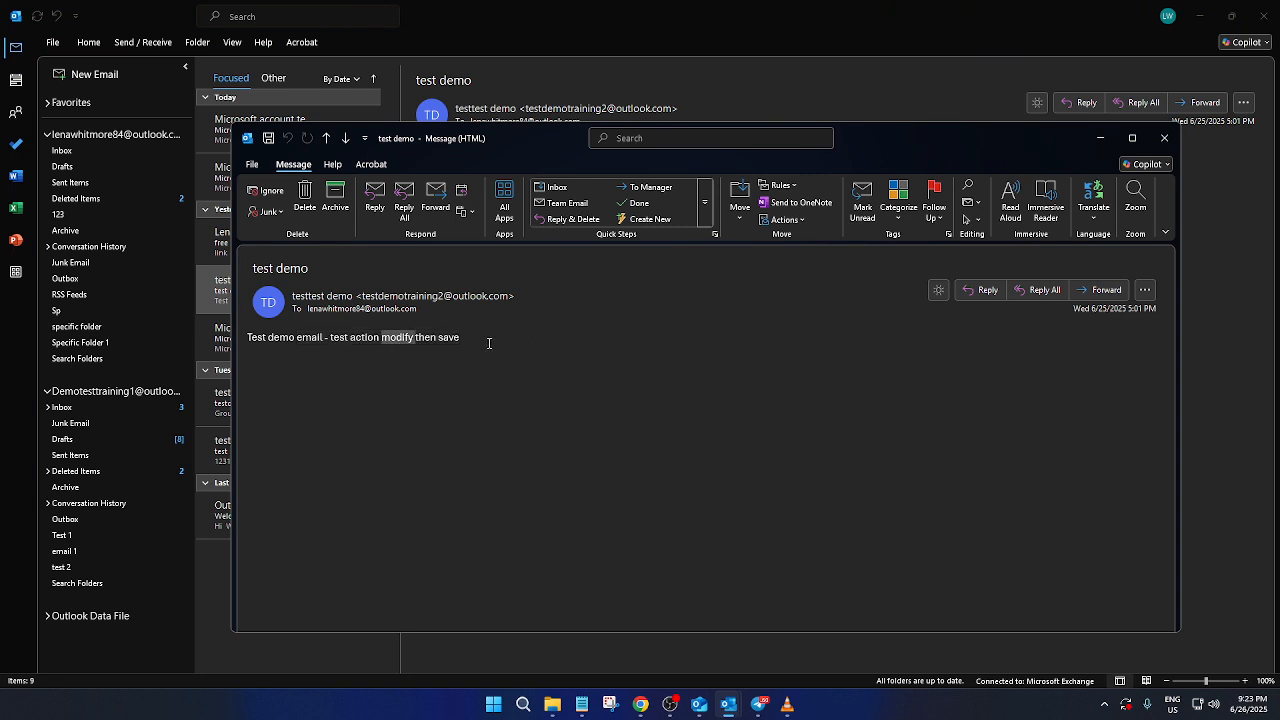
pyautogui.moveTo(299, 337); pyautogui.dragTo(459, 337)
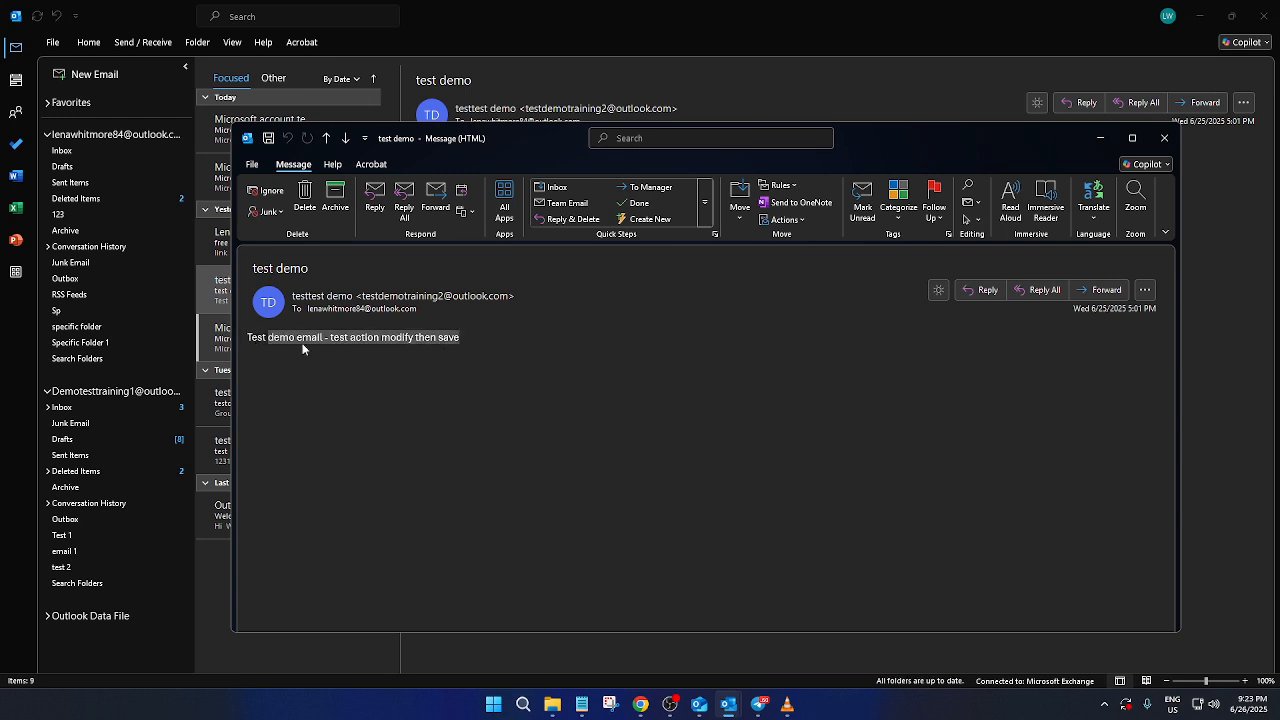
pyautogui.click(765, 378)
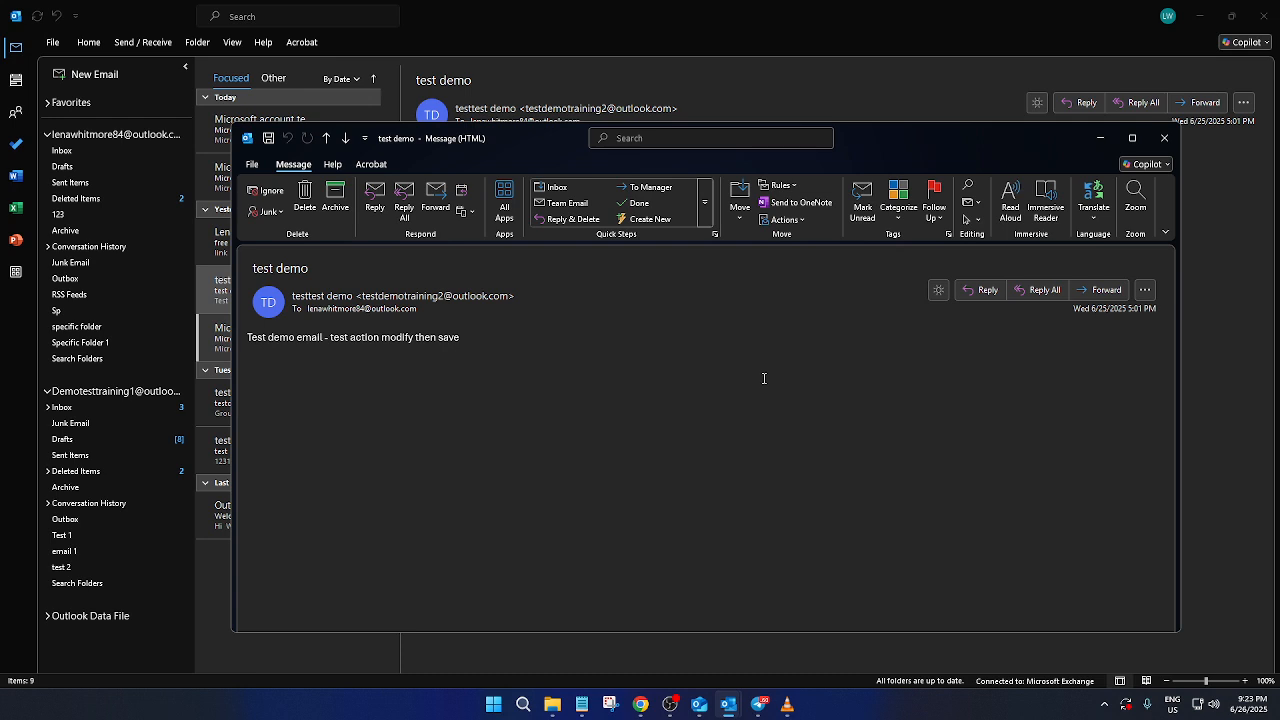
pyautogui.moveTo(817, 382)
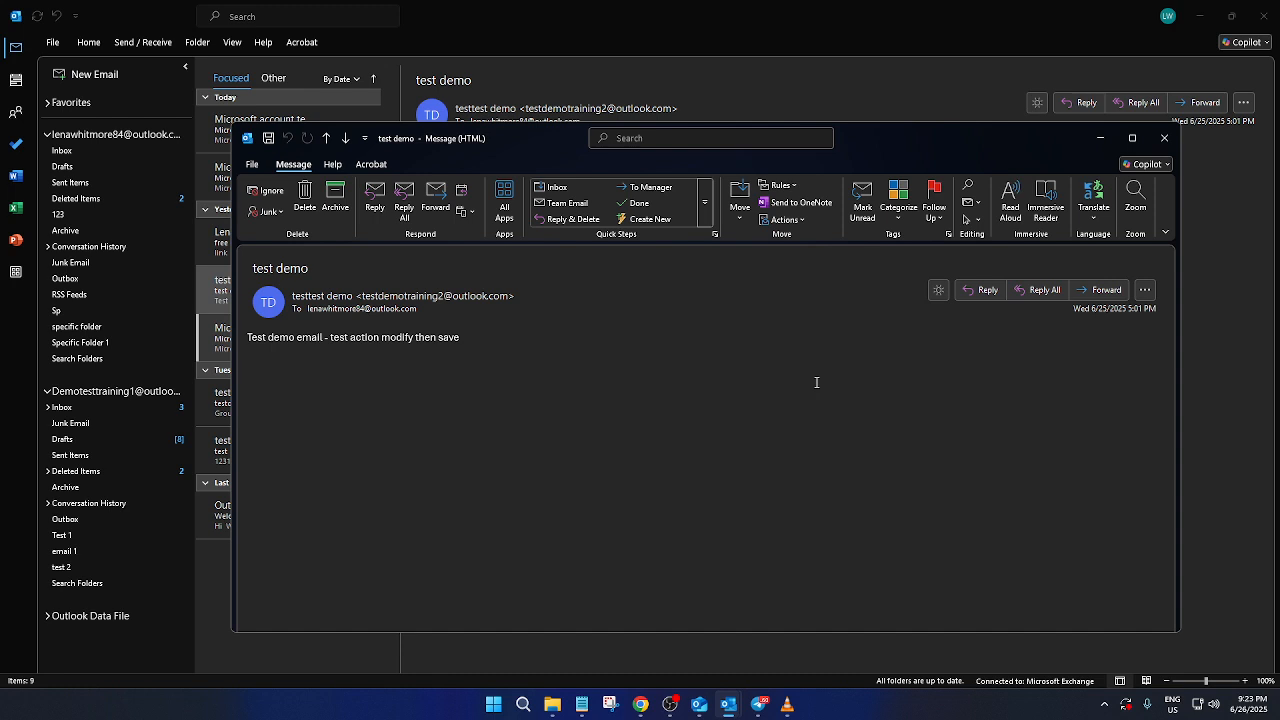
pyautogui.moveTo(815, 382)
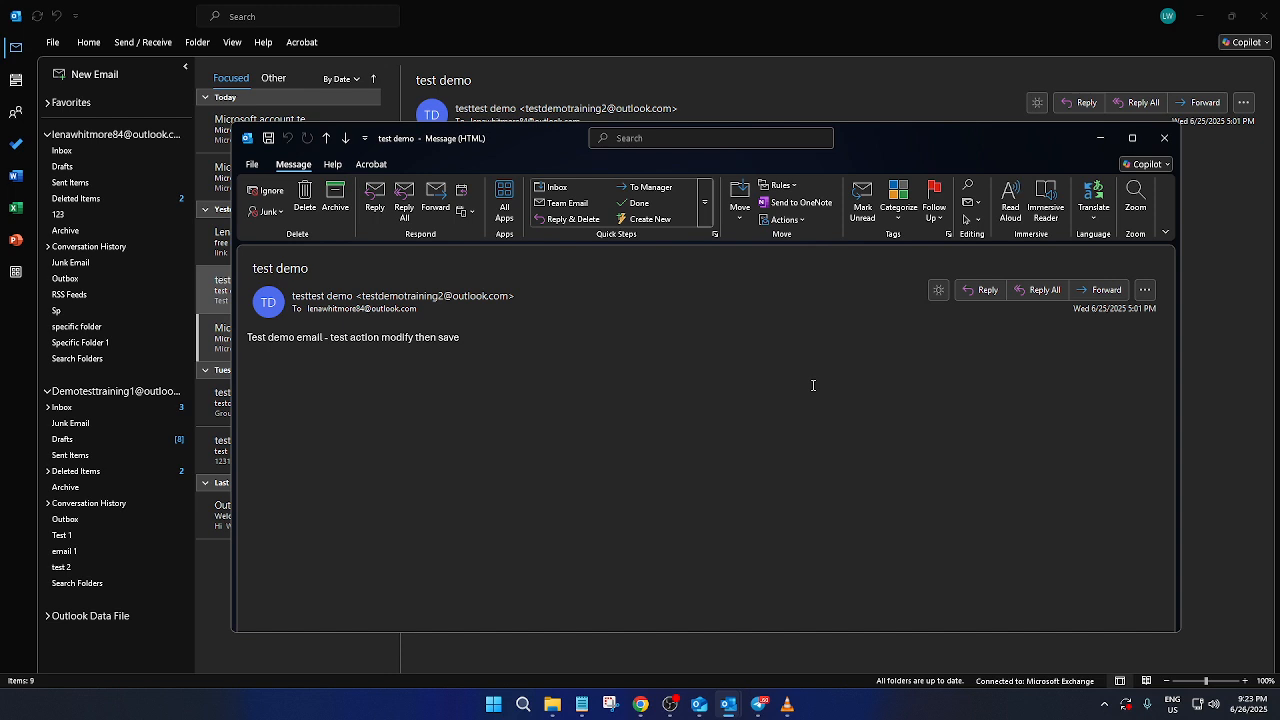
pyautogui.moveTo(812, 387)
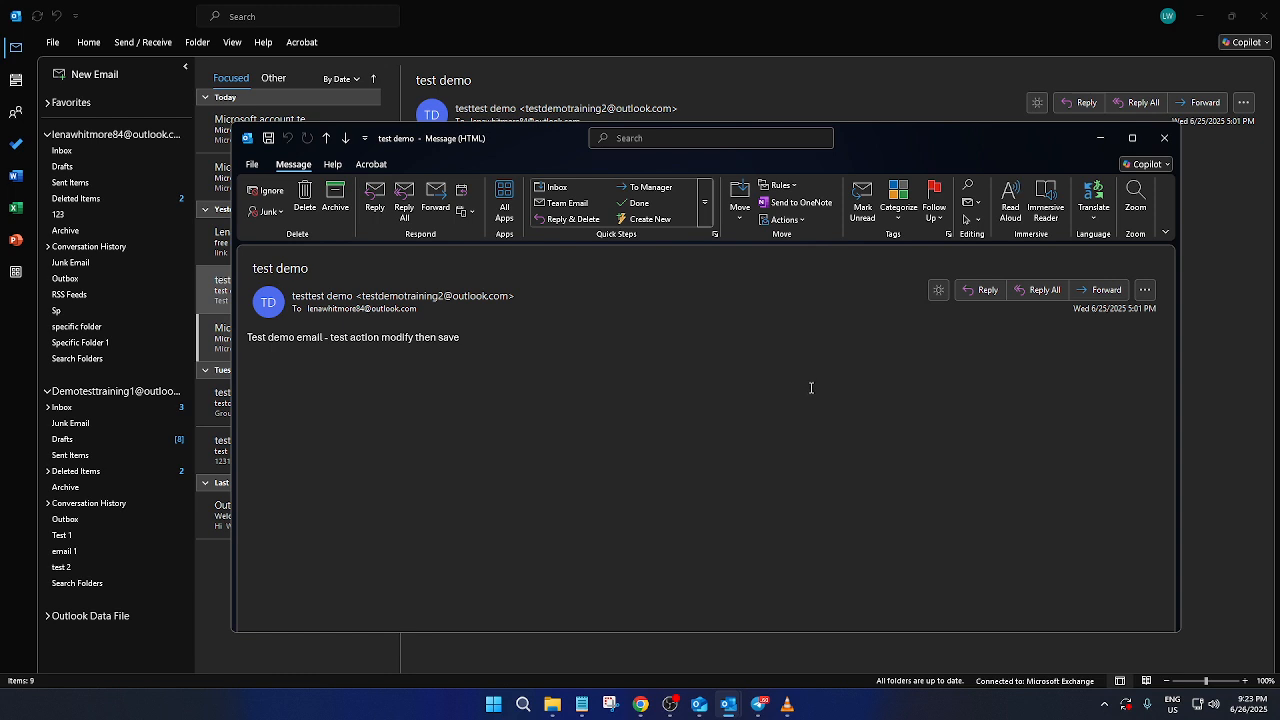